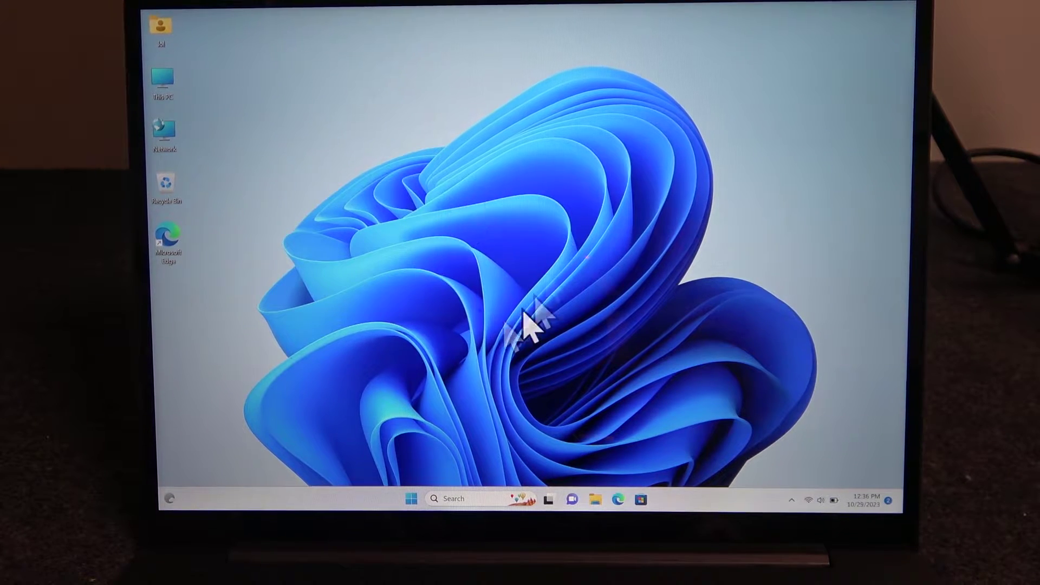
pyautogui.moveTo(427, 470)
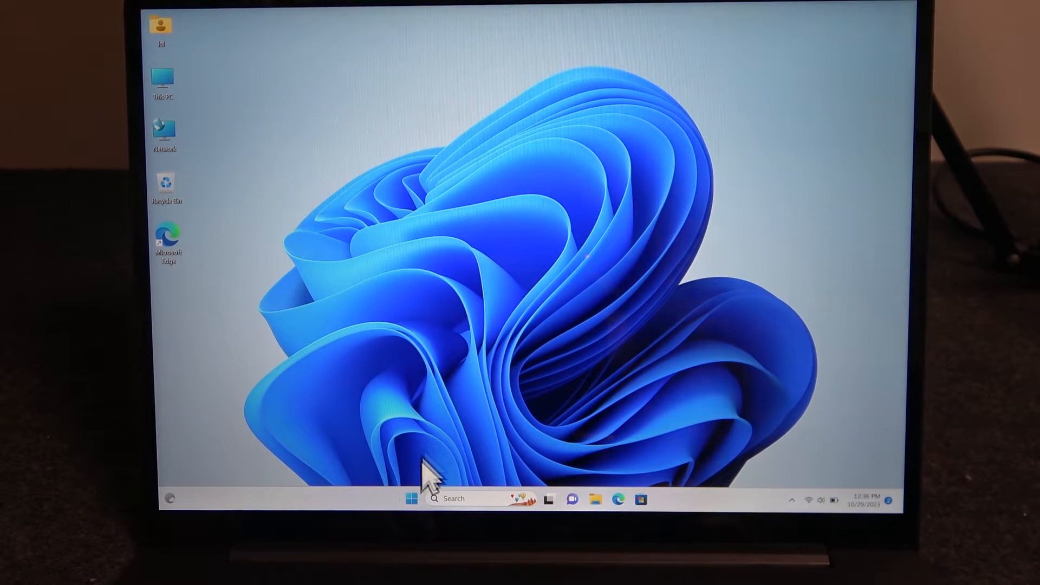
# Shut down the laptop from the Start menu's power options
pyautogui.click(411, 498)
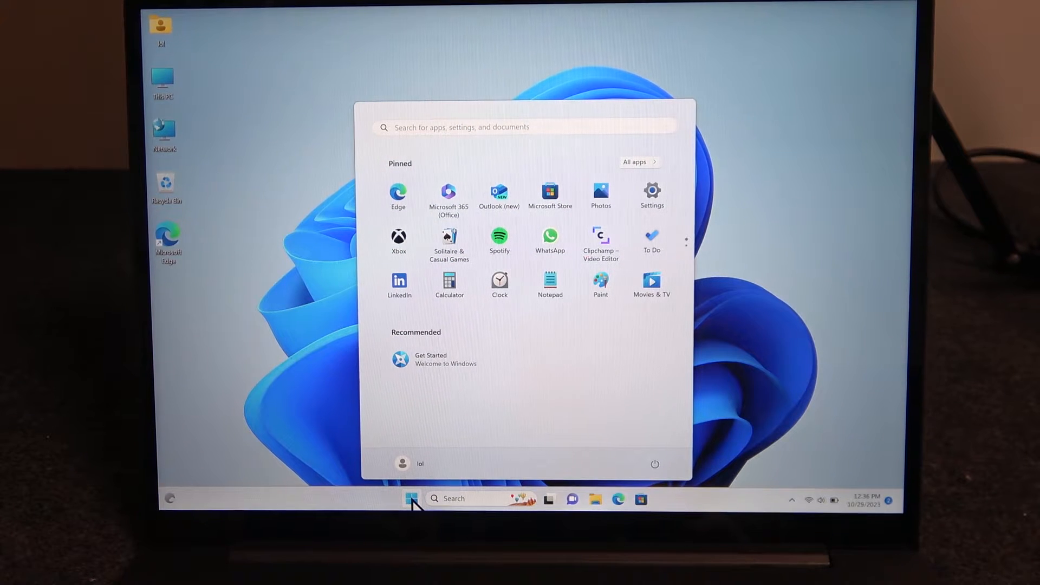
pyautogui.moveTo(656, 461)
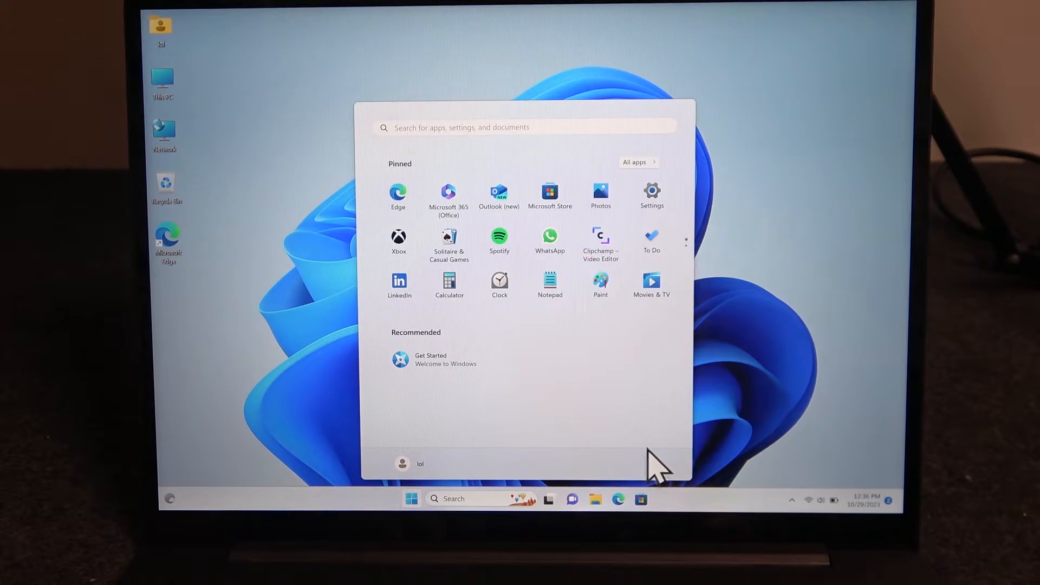
pyautogui.click(655, 463)
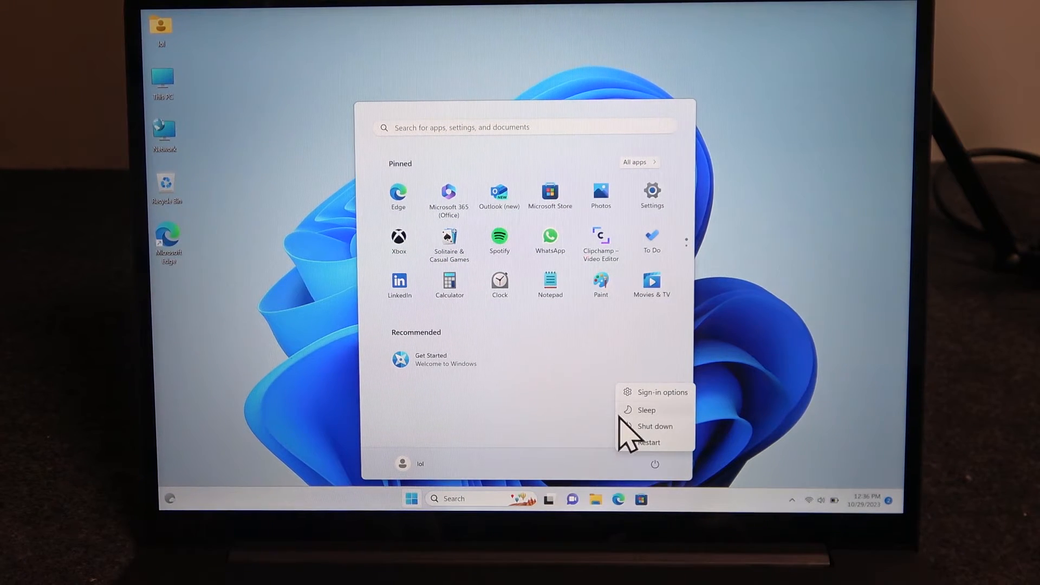
pyautogui.click(655, 426)
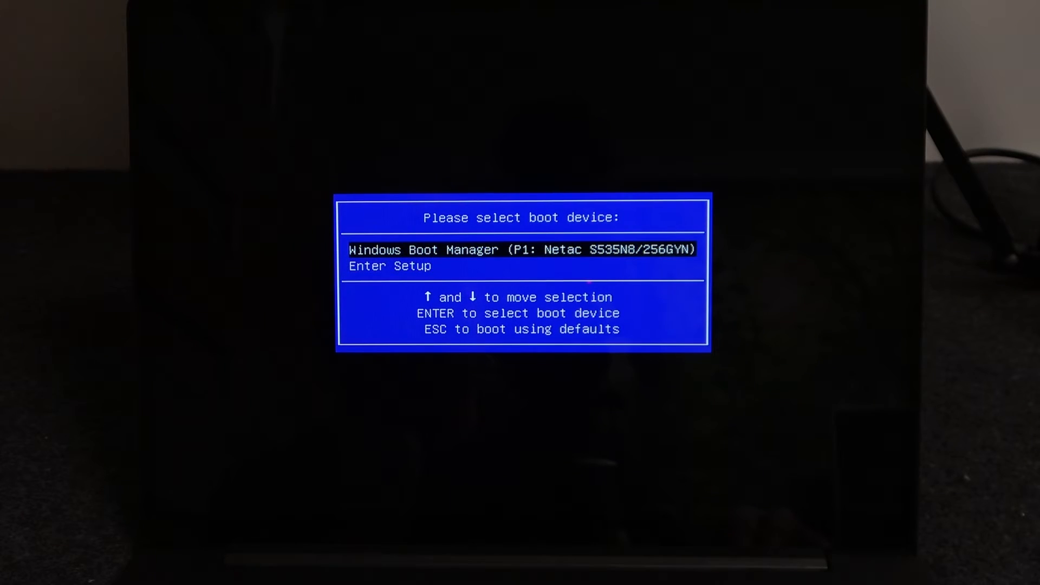
# Highlight Enter Setup instead of Windows Boot Manager in the boot device menu
pyautogui.press('down')
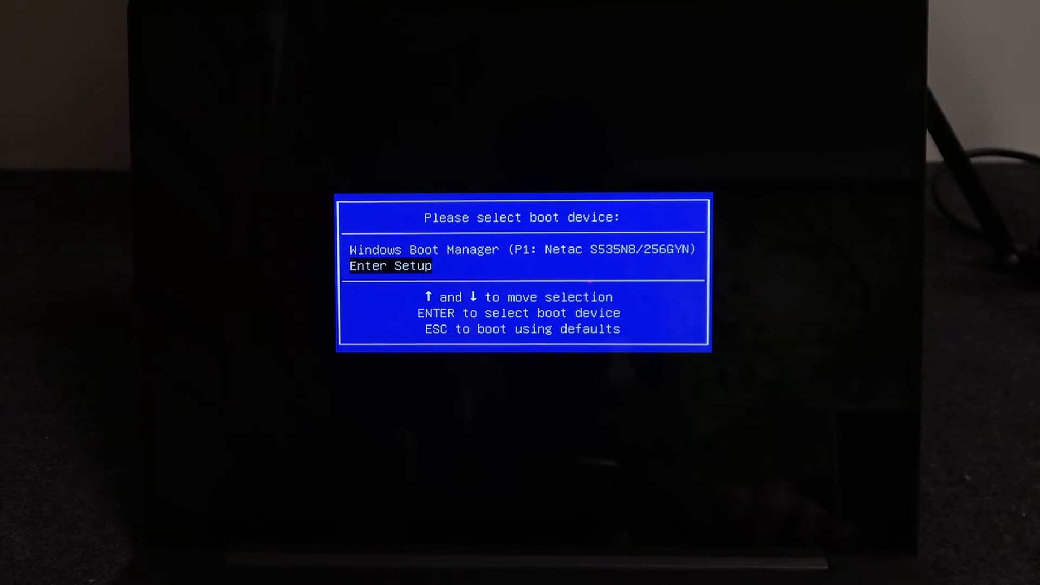